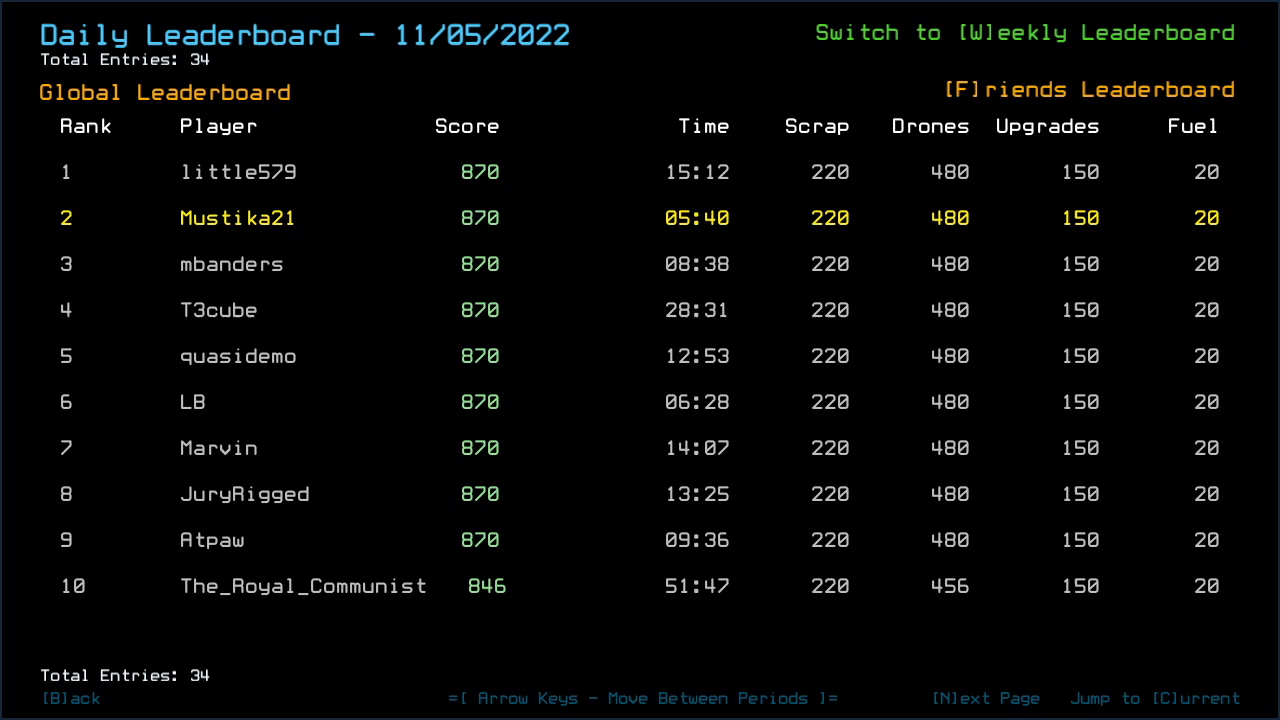
Step: Seal all of r1's doors and turn on motion sensors after Marvin tows Kellee back
left_click(984, 698)
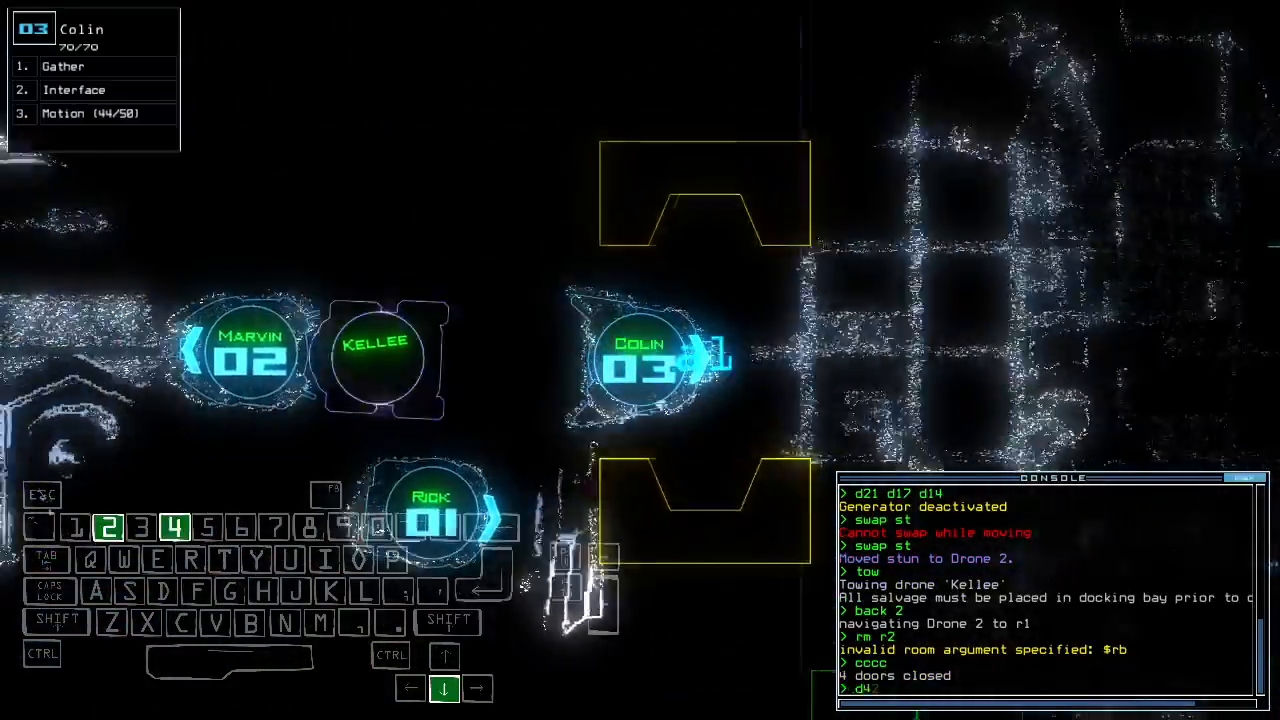
type("motion")
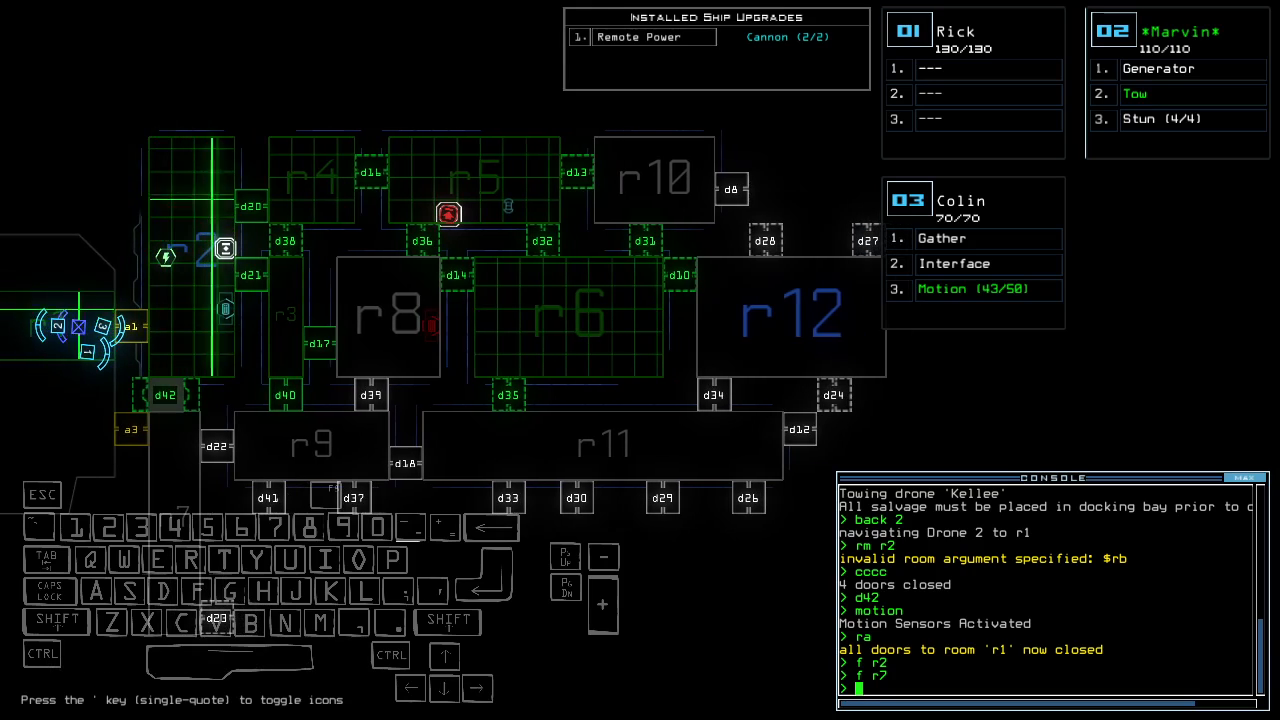
Step: Open door d10, redock at airlock a3, and bring up the derelict's status report
type("d10")
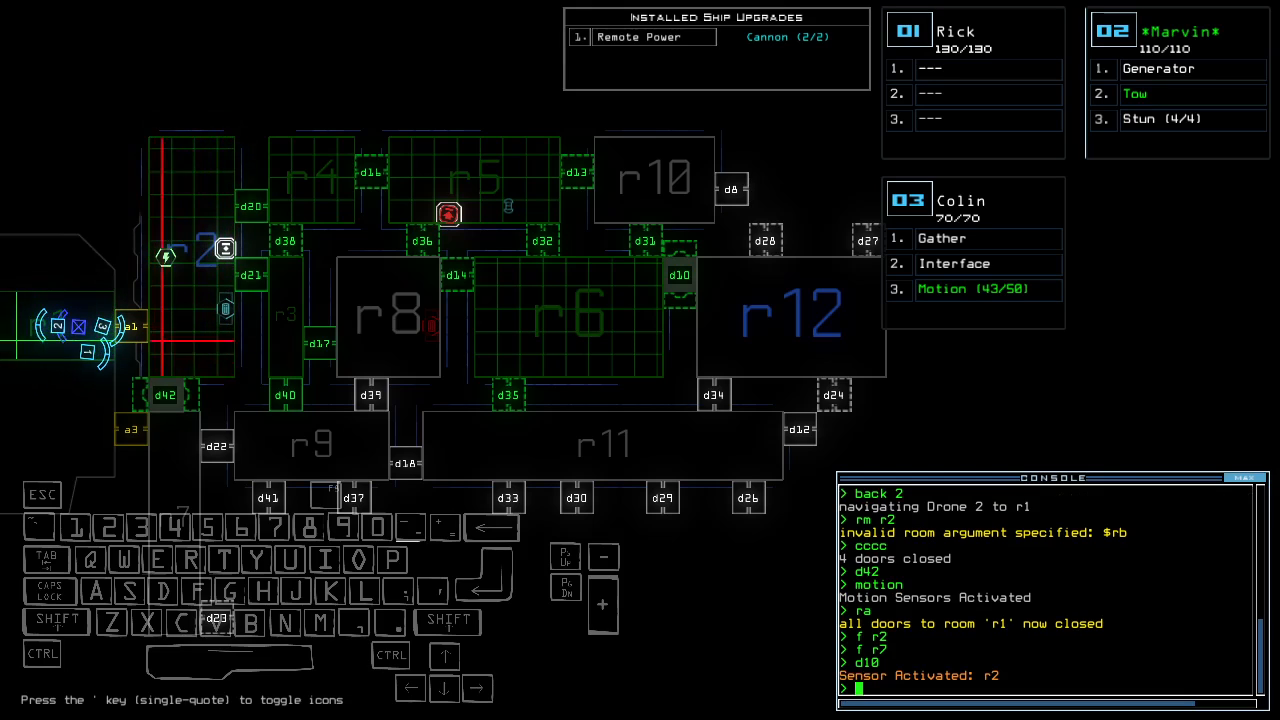
key("enter")
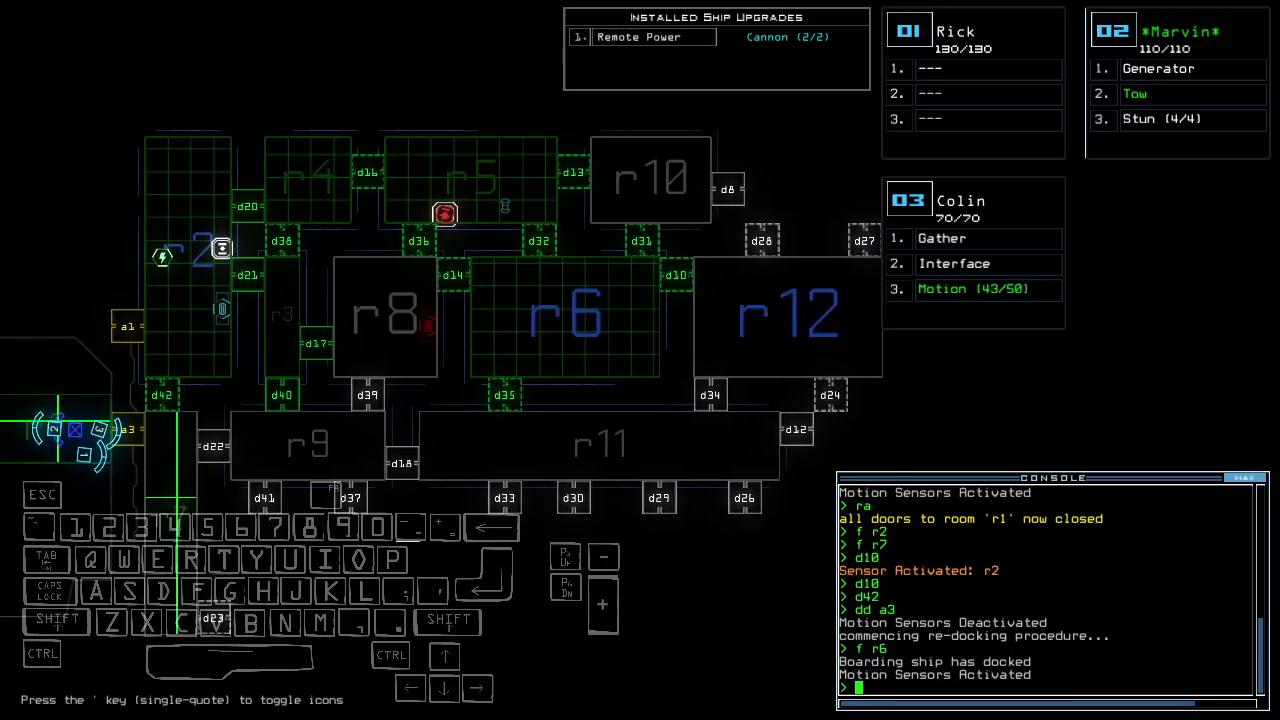
type("te")
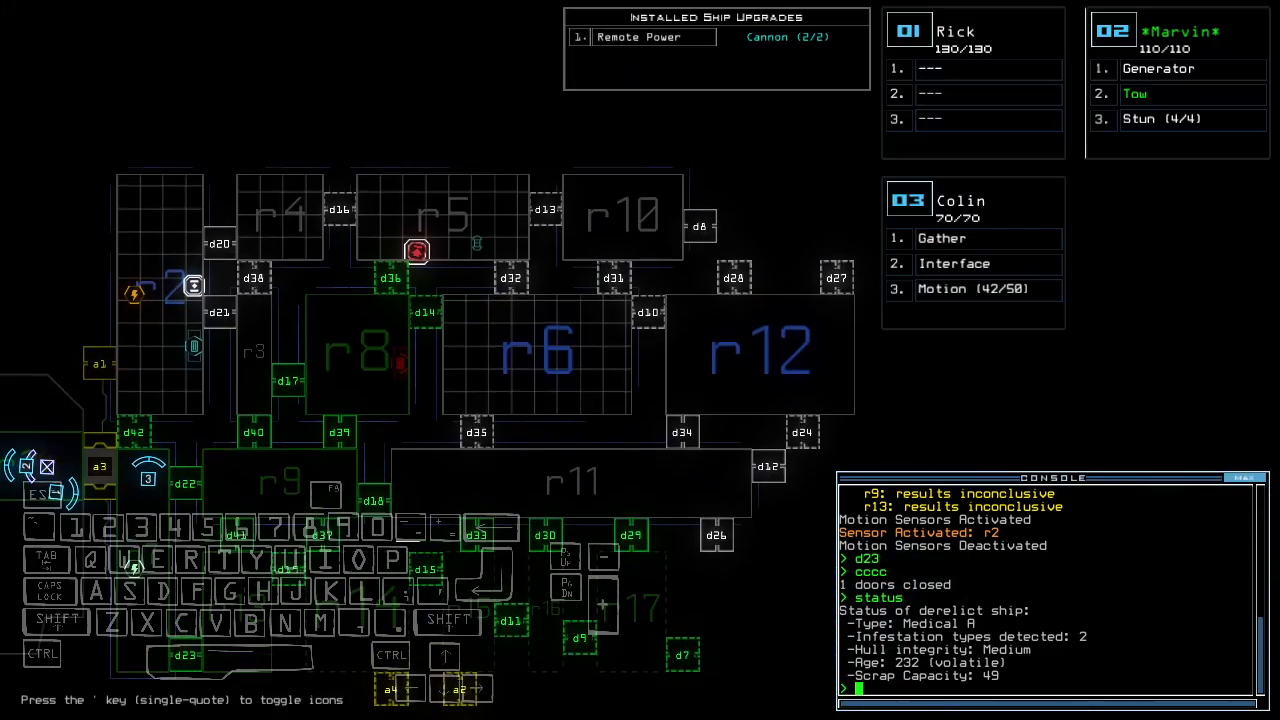
Step: Scan for new items in rooms r8, r14 and r13, then open door d20
type("rm r")
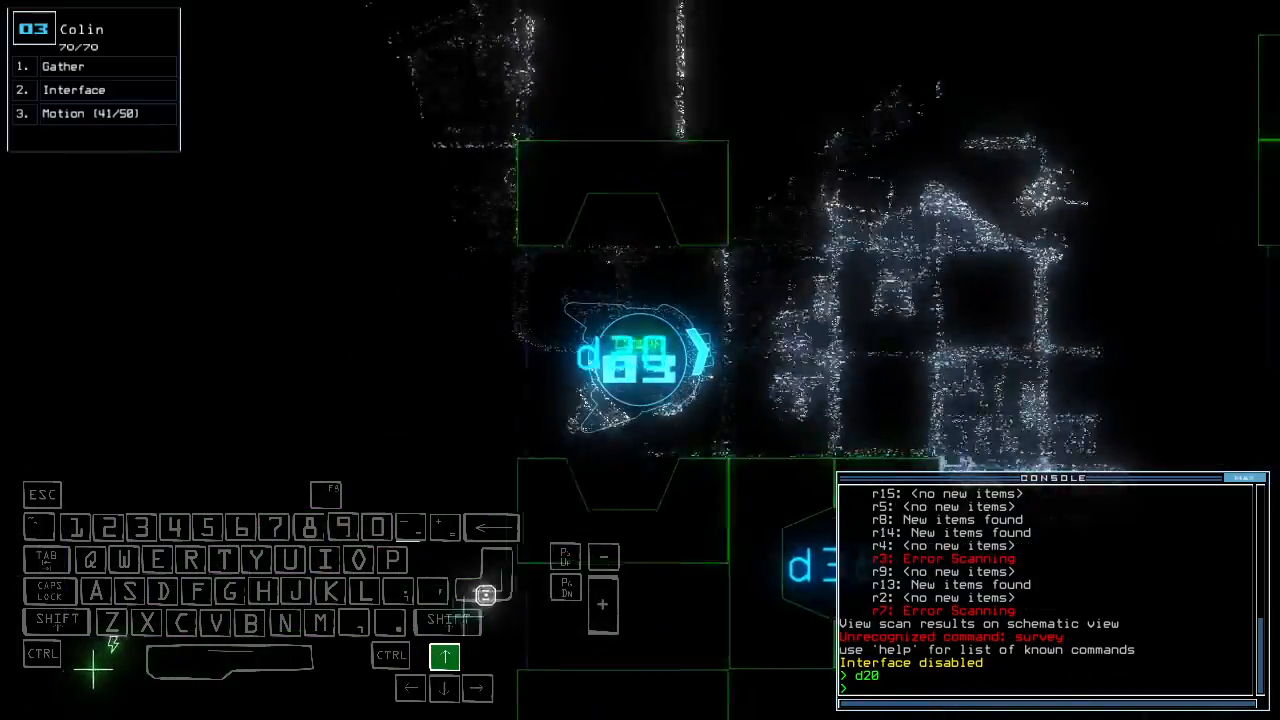
Step: Open door d16 and advance Colin further into the ship
type("d16")
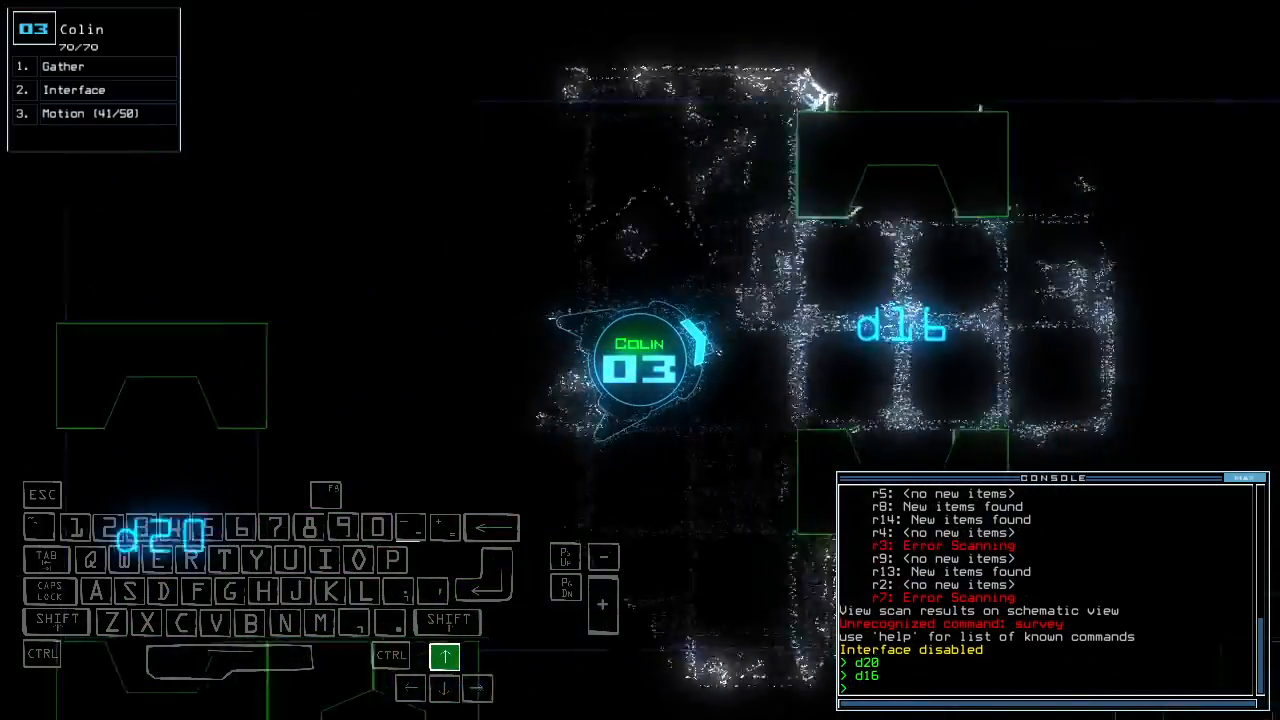
key("'")
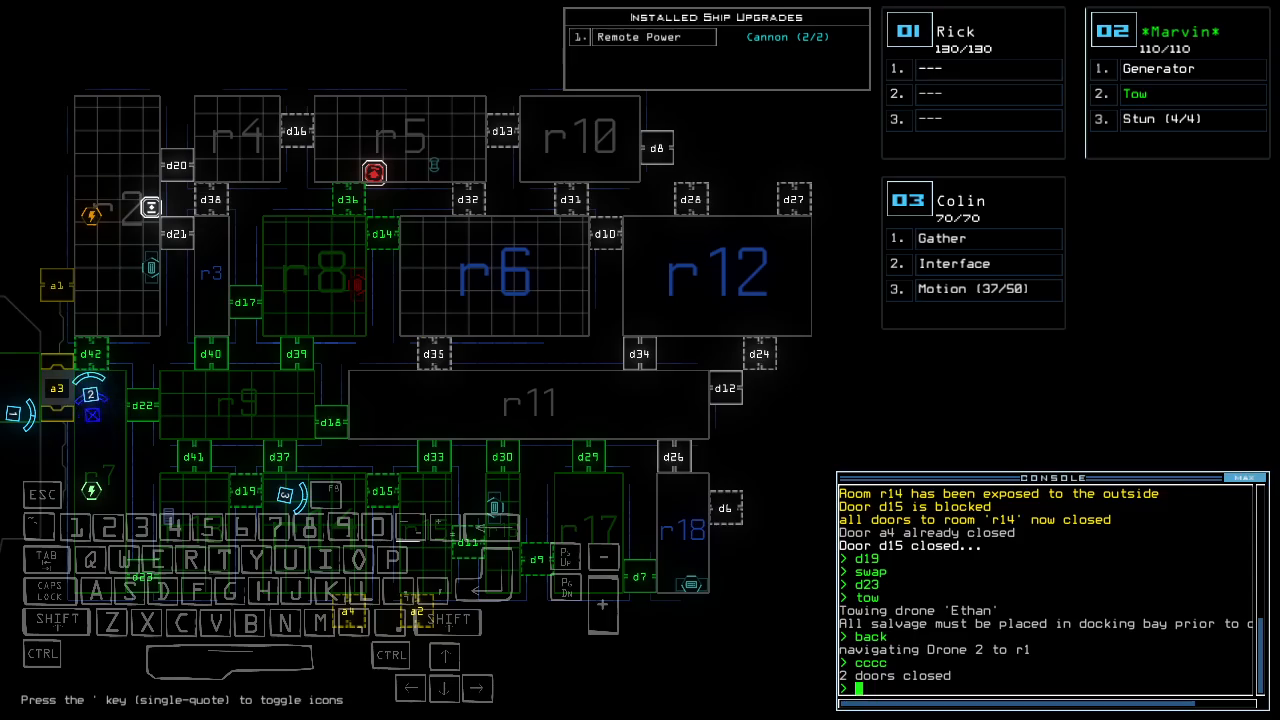
Step: Open doors d10, d33 and d31 and run a motion sweep
type("dd a4")
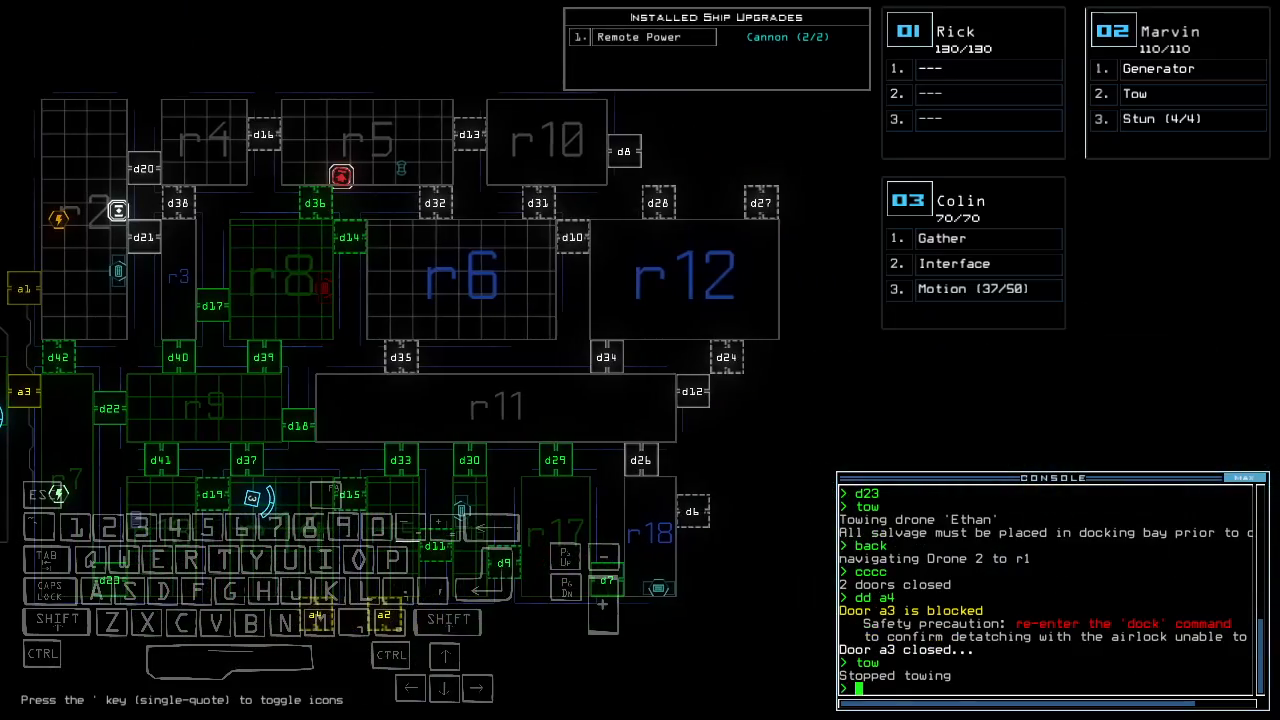
type("d37 d18")
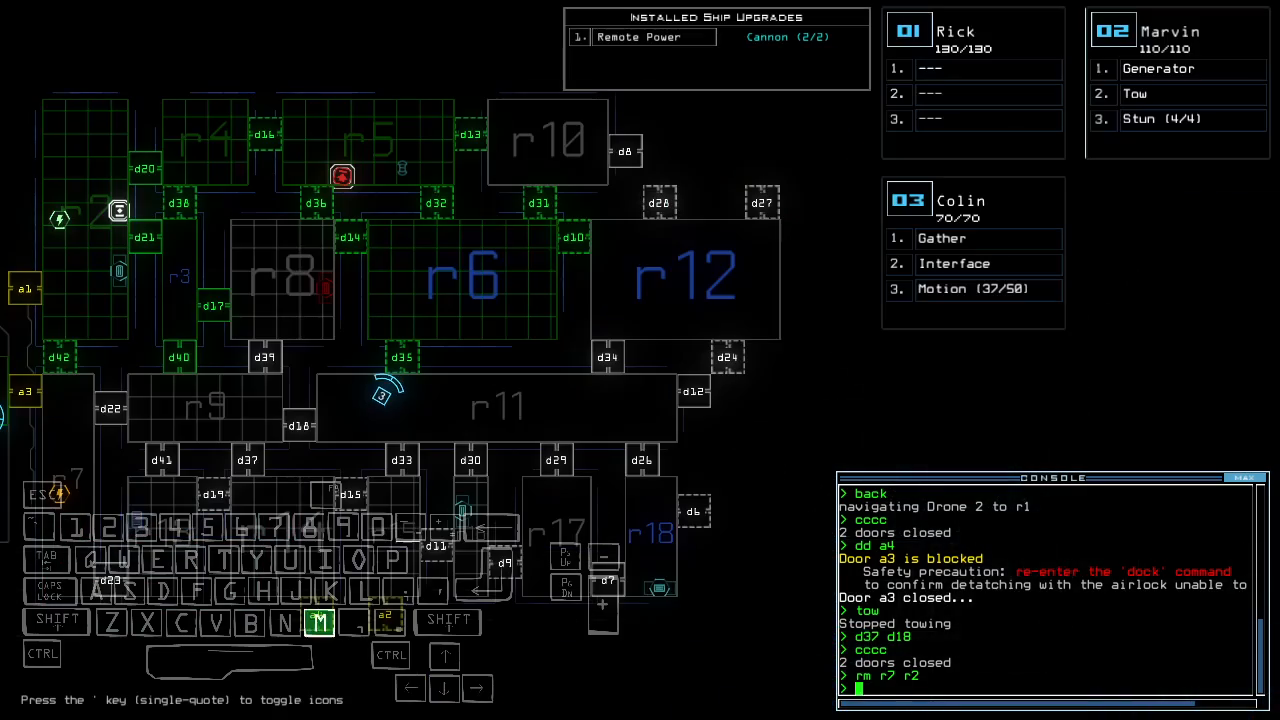
type("motion")
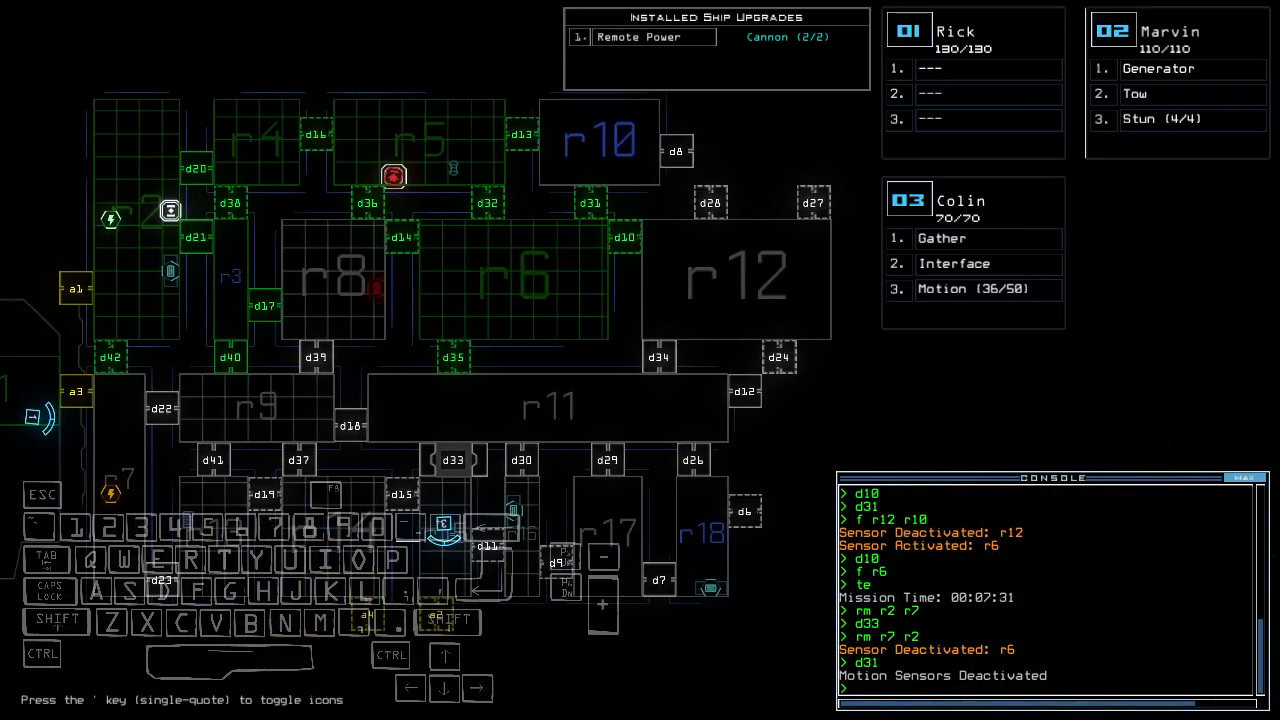
Step: Vent room r15 through airlock a2 and route Colin to r12
type("rm r")
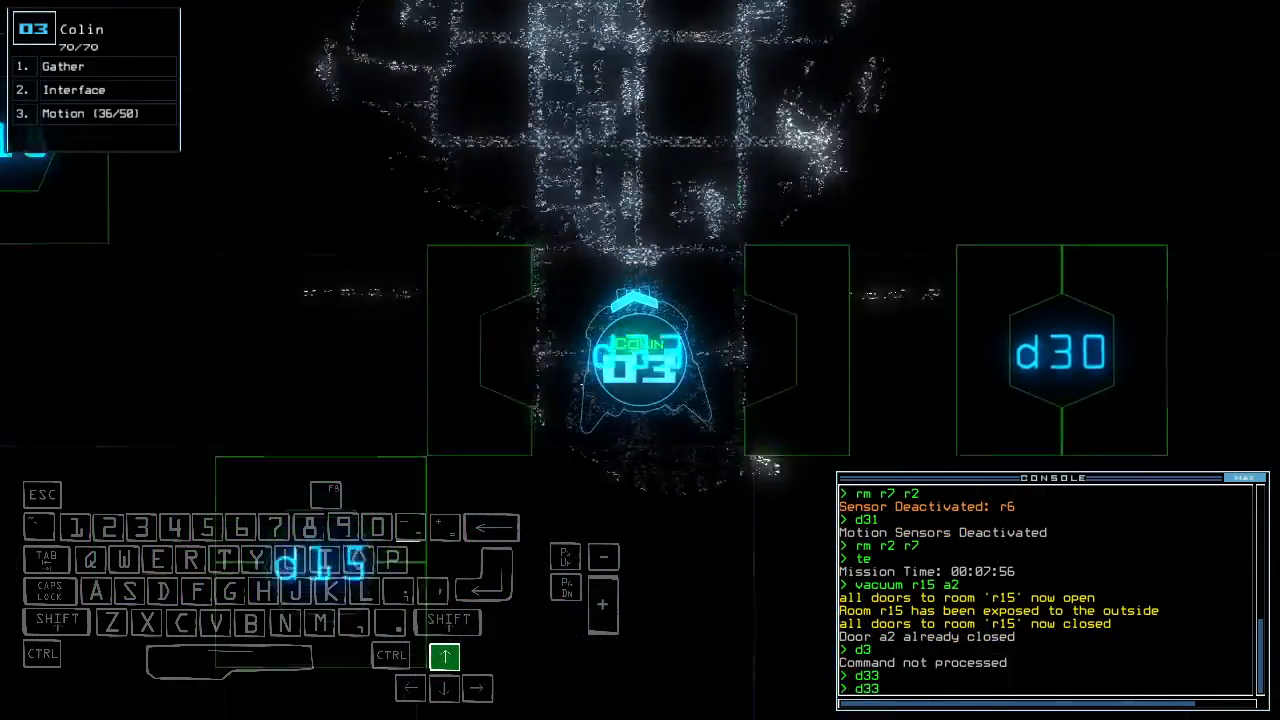
type("motion")
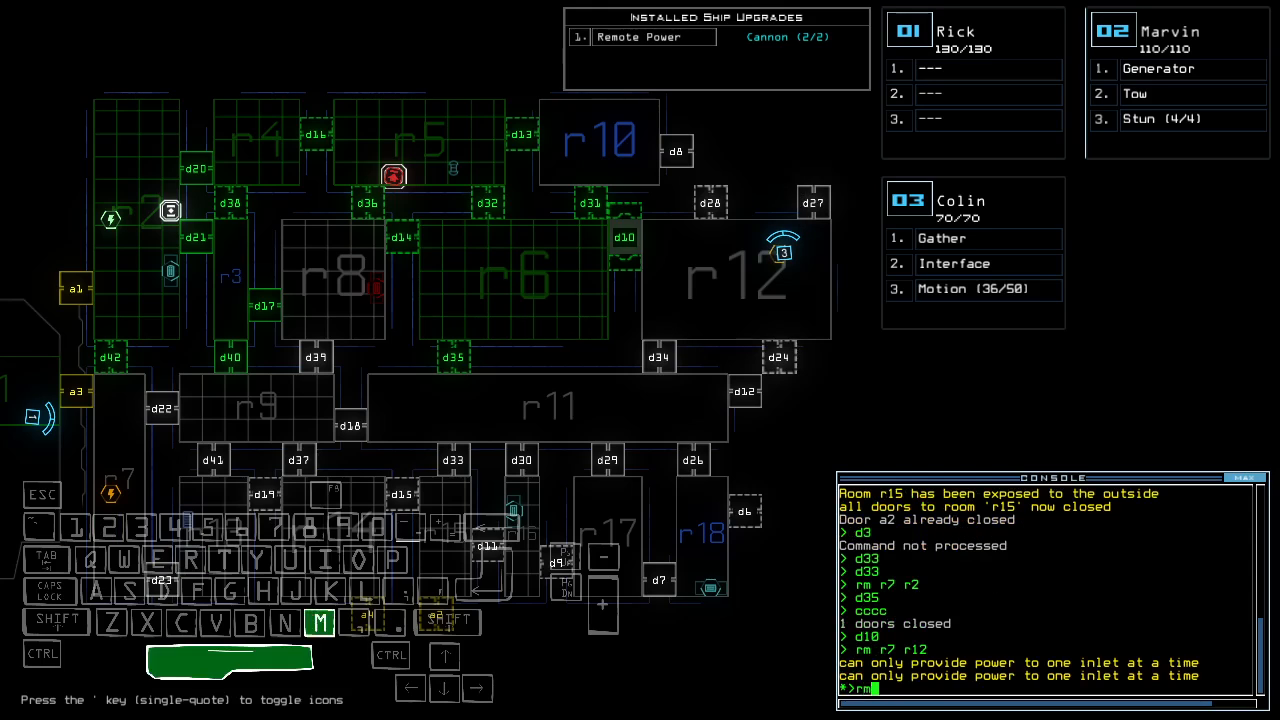
Step: Route power from r2 to r12, scan r21 for motion, and gather scrap with Colin
type("motion")
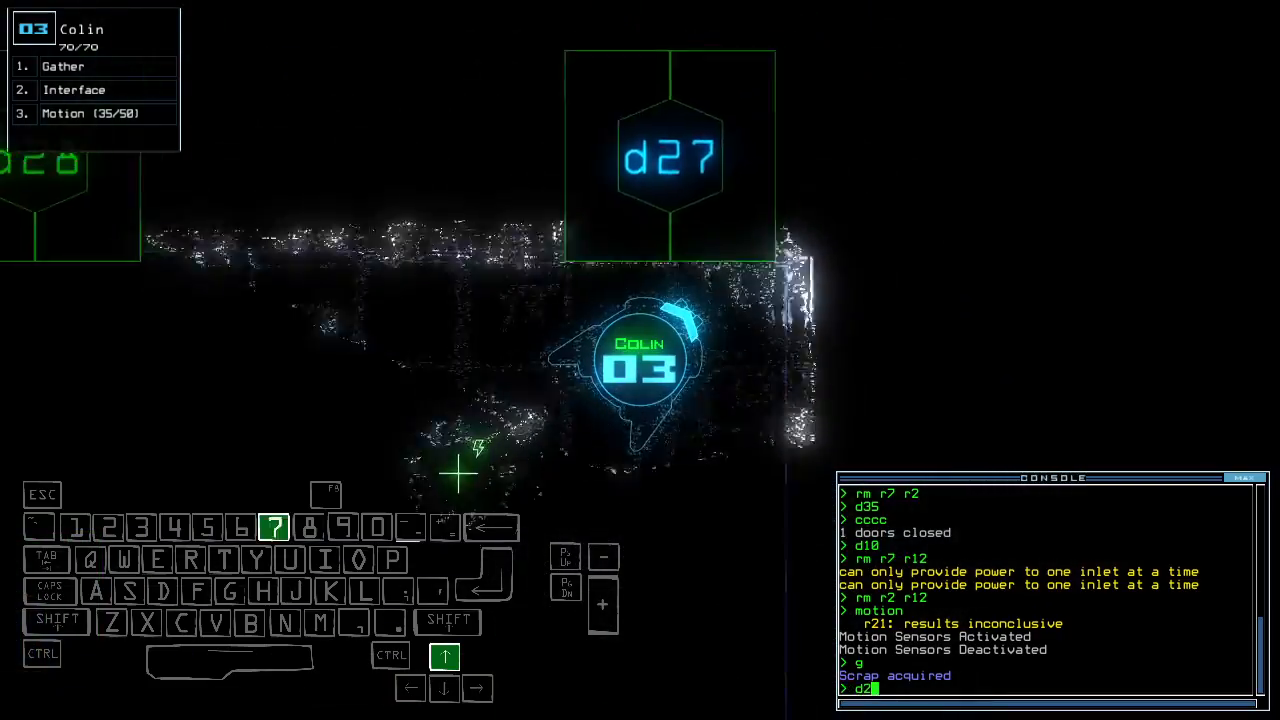
Step: Gather scrap with Colin, open d28, close doors with 'cccc', and redock at a2
type("interface")
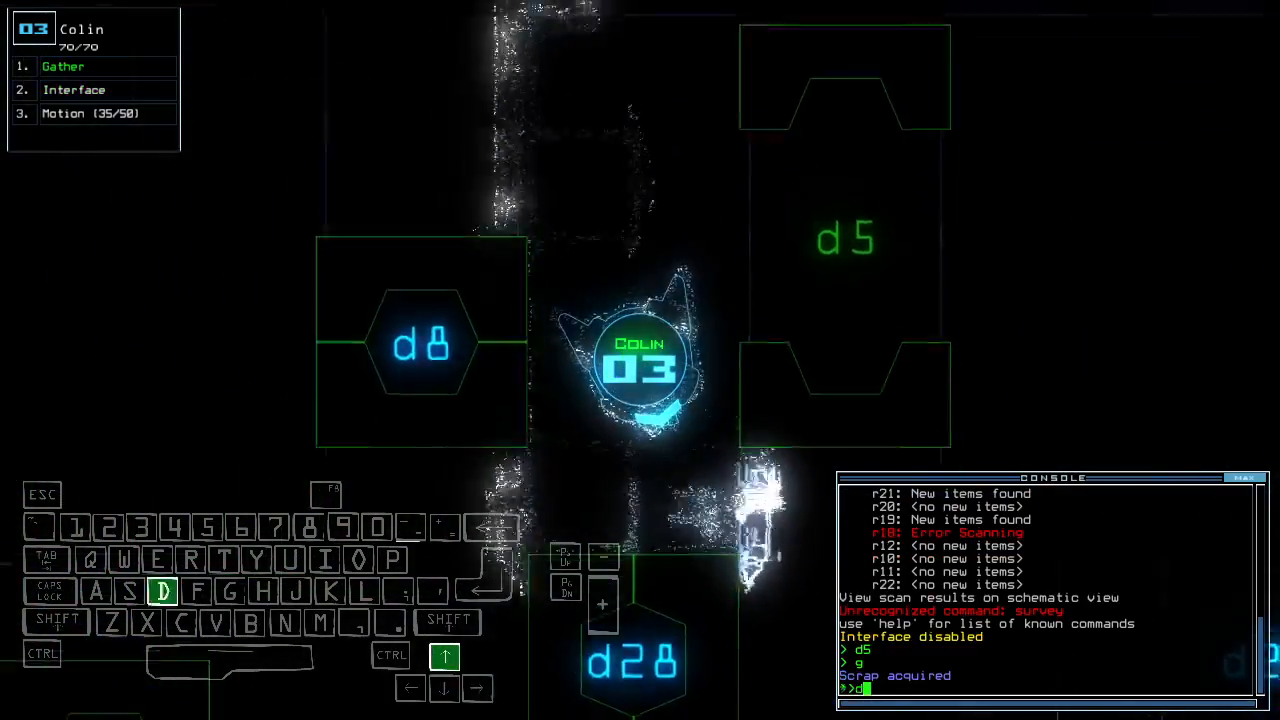
type("28")
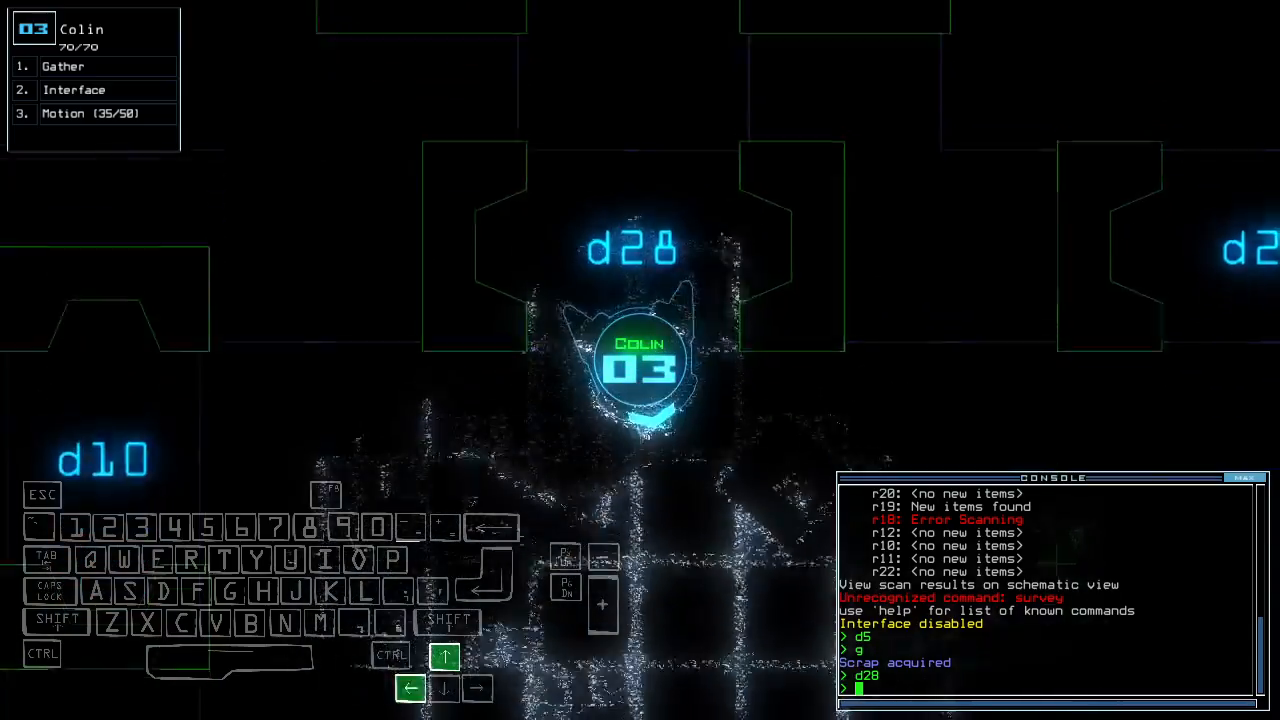
type("cccc")
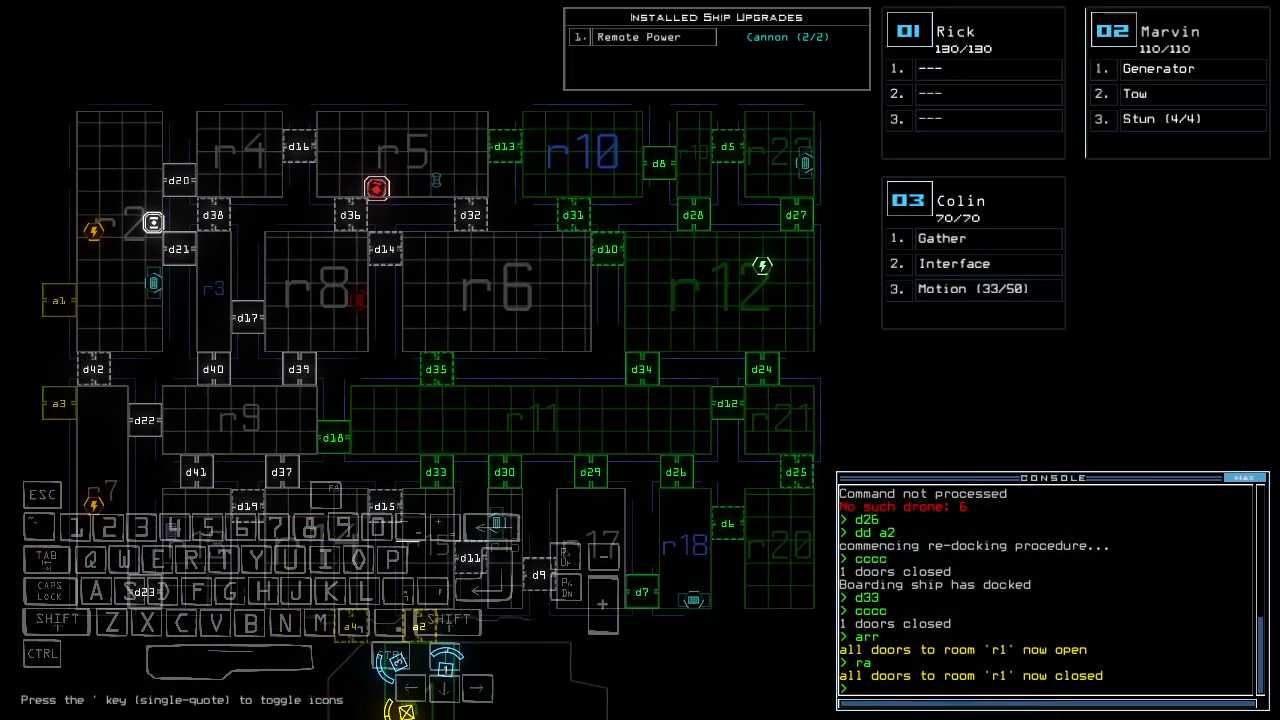
Step: End the run with 'cannon' and accept the 940 daily challenge score
type("cannon")
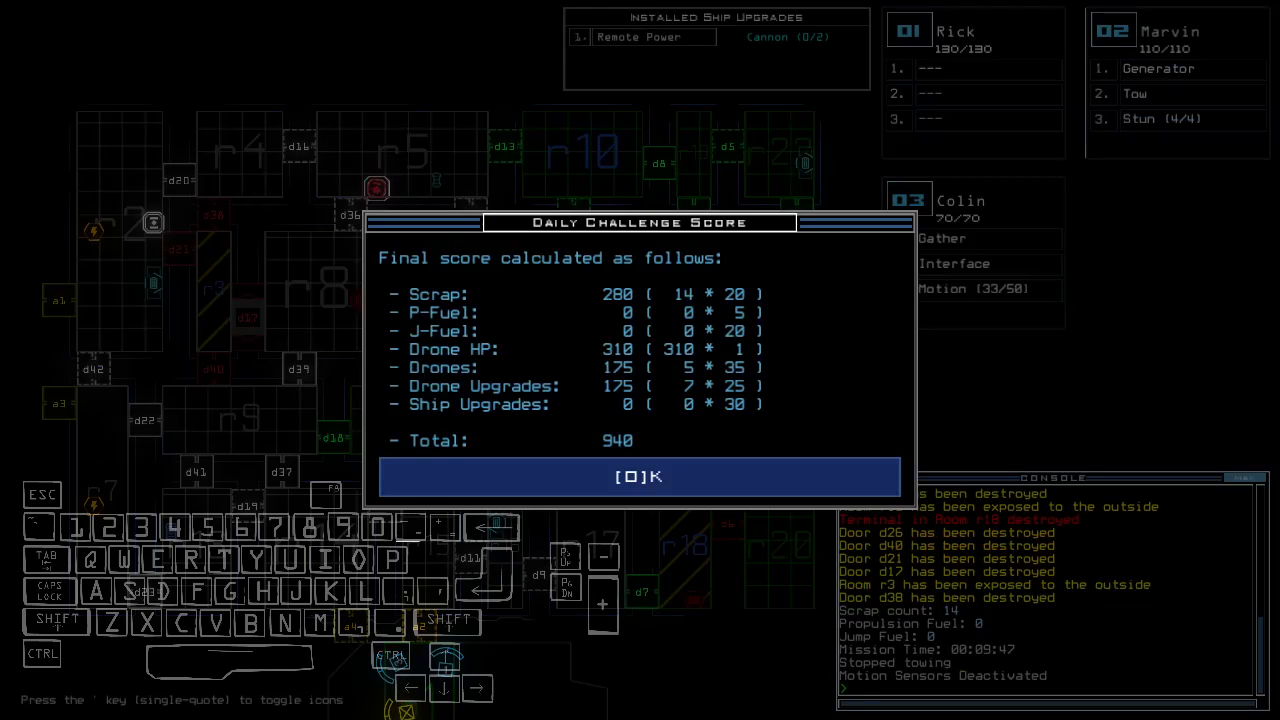
left_click(639, 476)
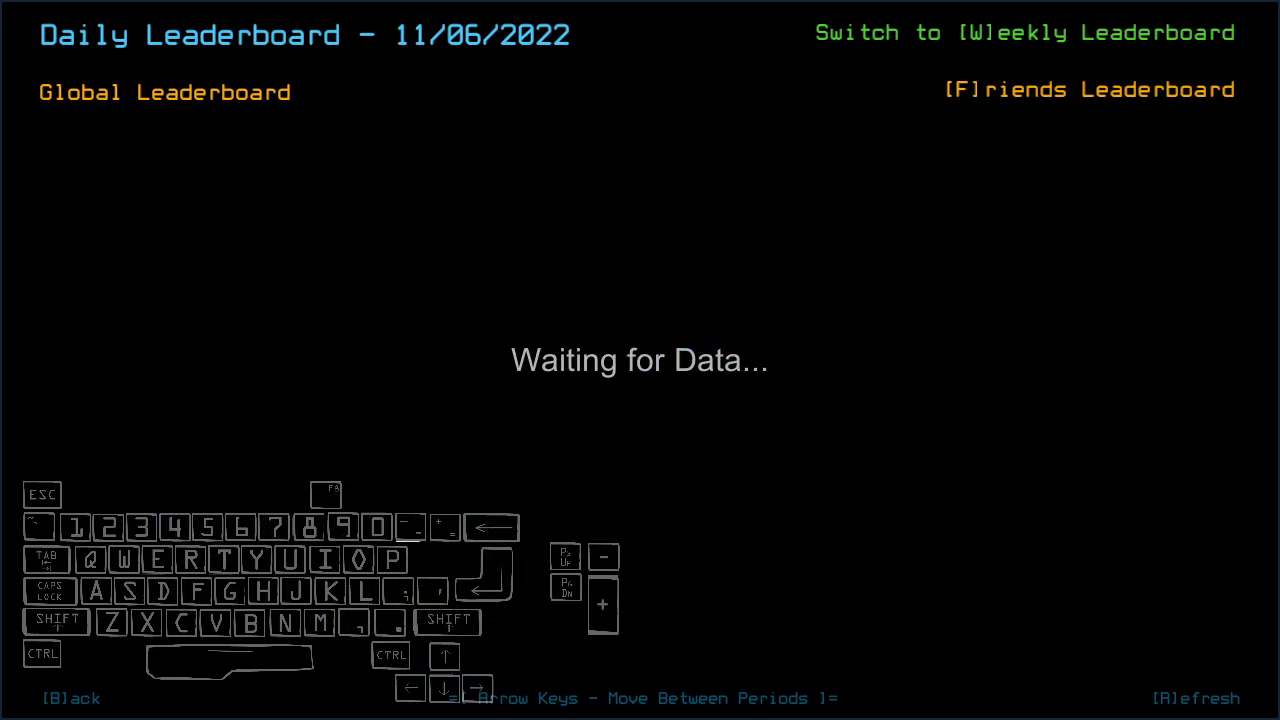